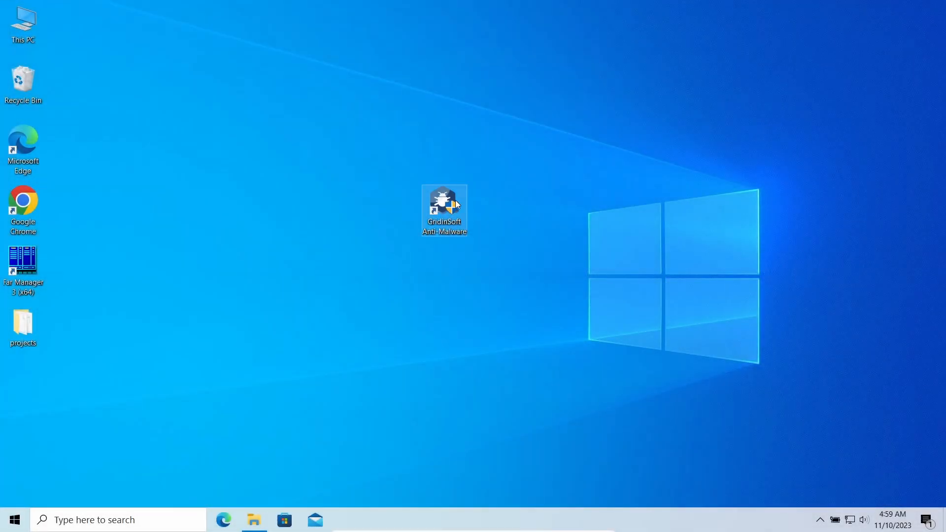
Step: Launch Gridinsoft Anti-Malware and begin cleaning the two trojans detected by the standard scan
double_click(444, 209)
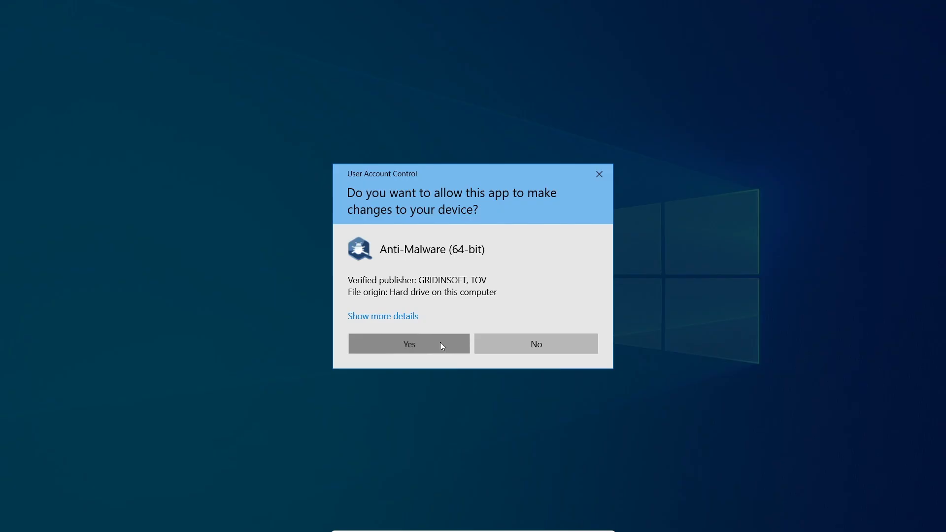
click(408, 343)
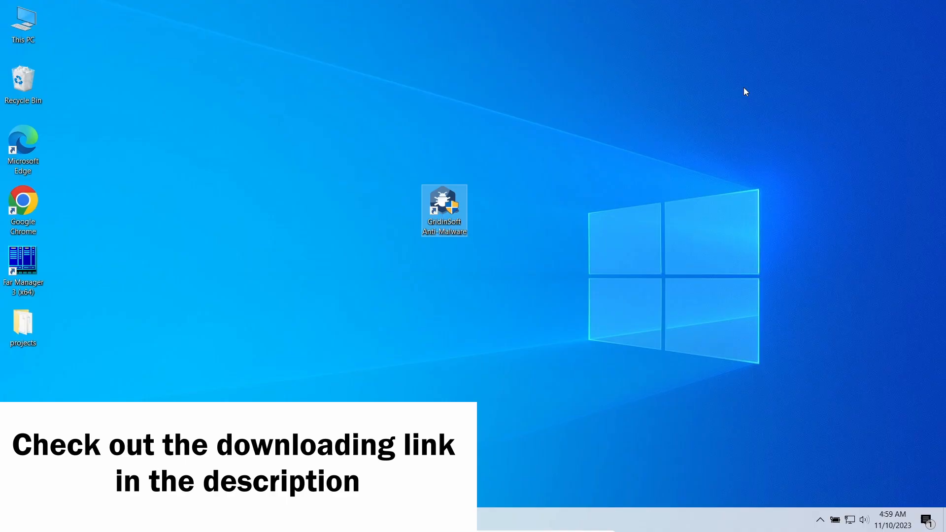
double_click(444, 210)
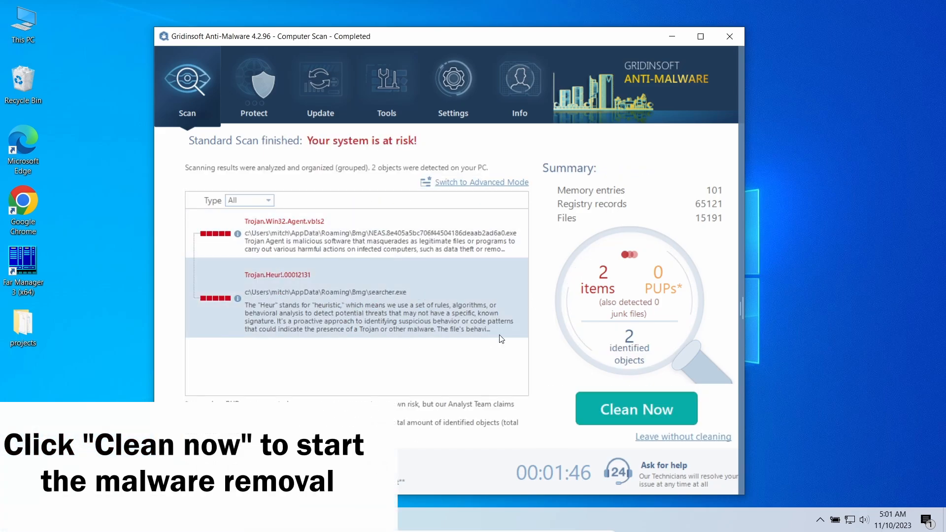
click(635, 408)
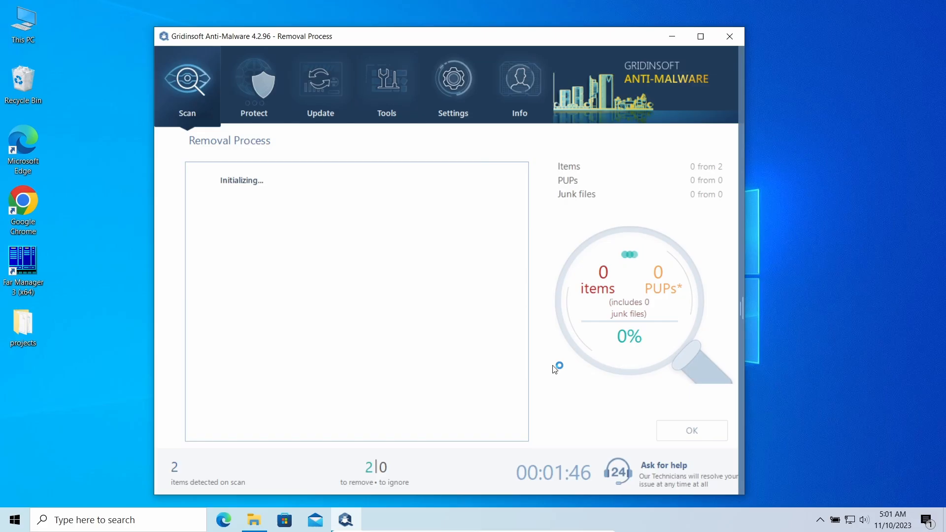
mouse_move(541, 337)
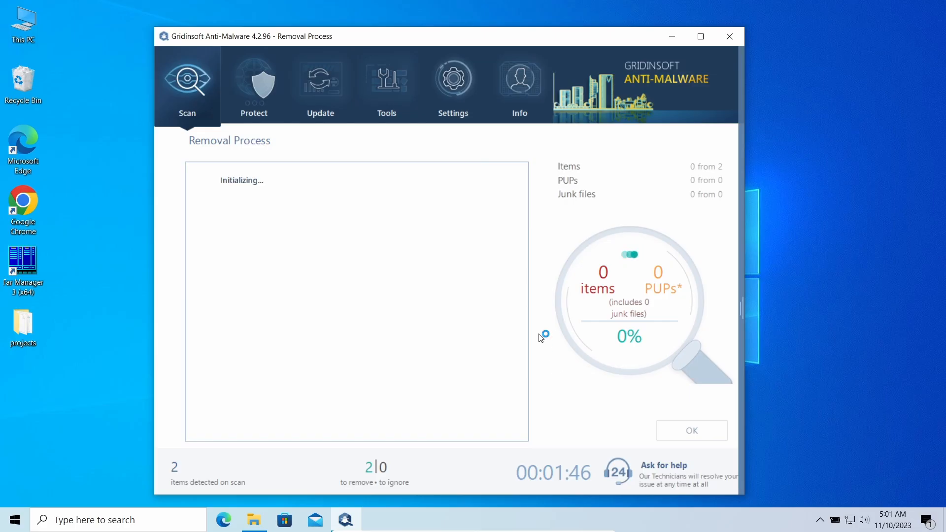